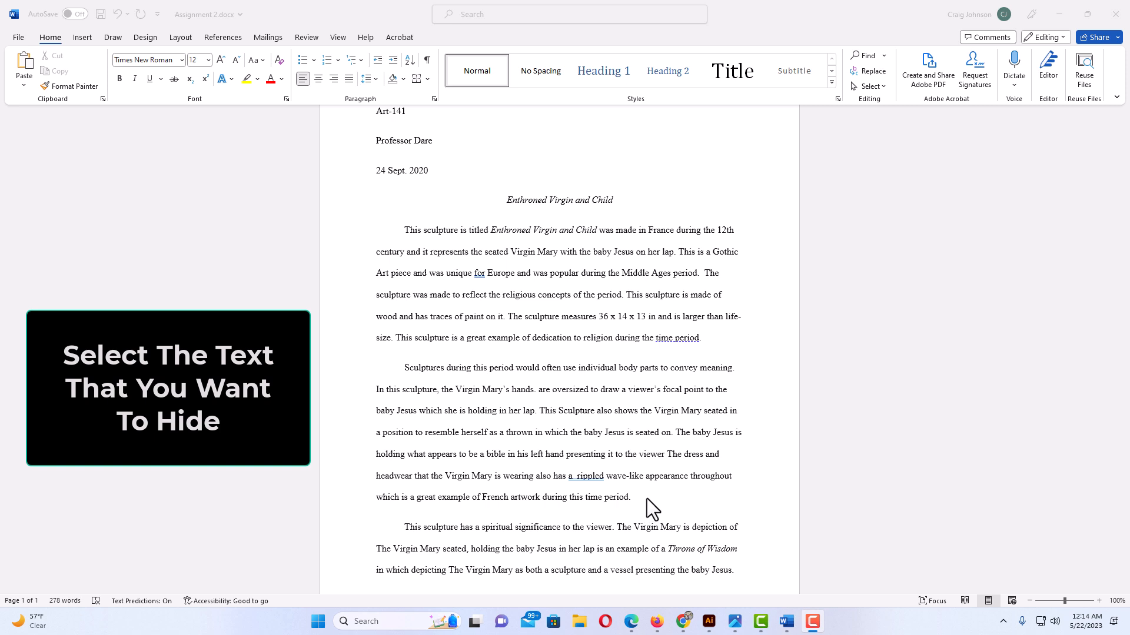
mouse_move(659, 508)
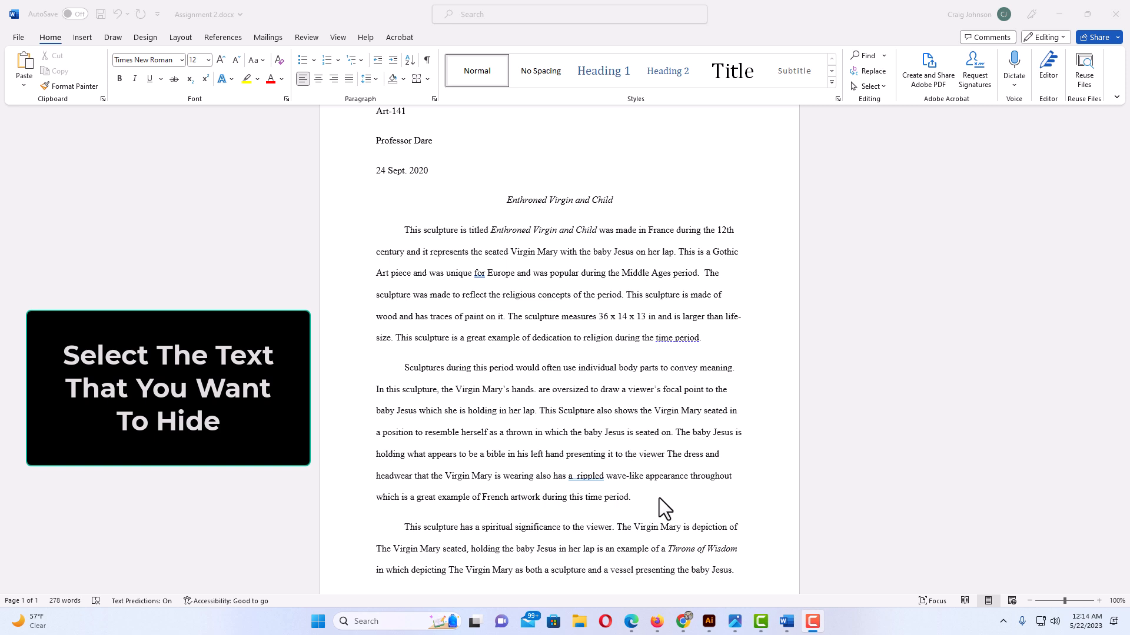
mouse_move(637, 506)
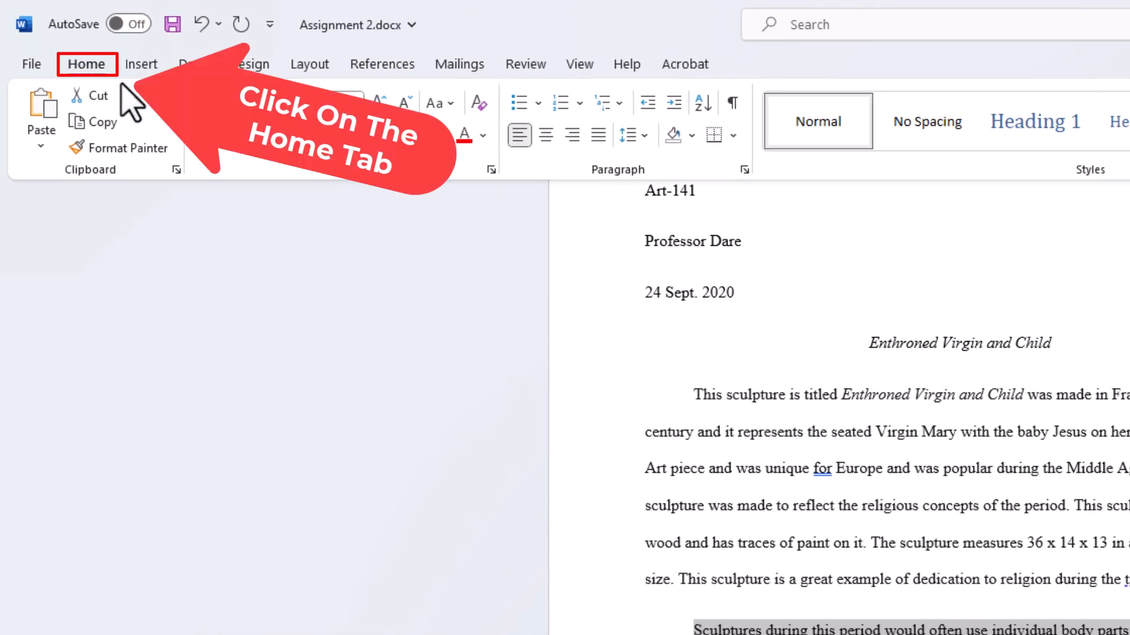
Bring up the Font dialog from the Home ribbon for the selected second paragraph.
left_click(86, 64)
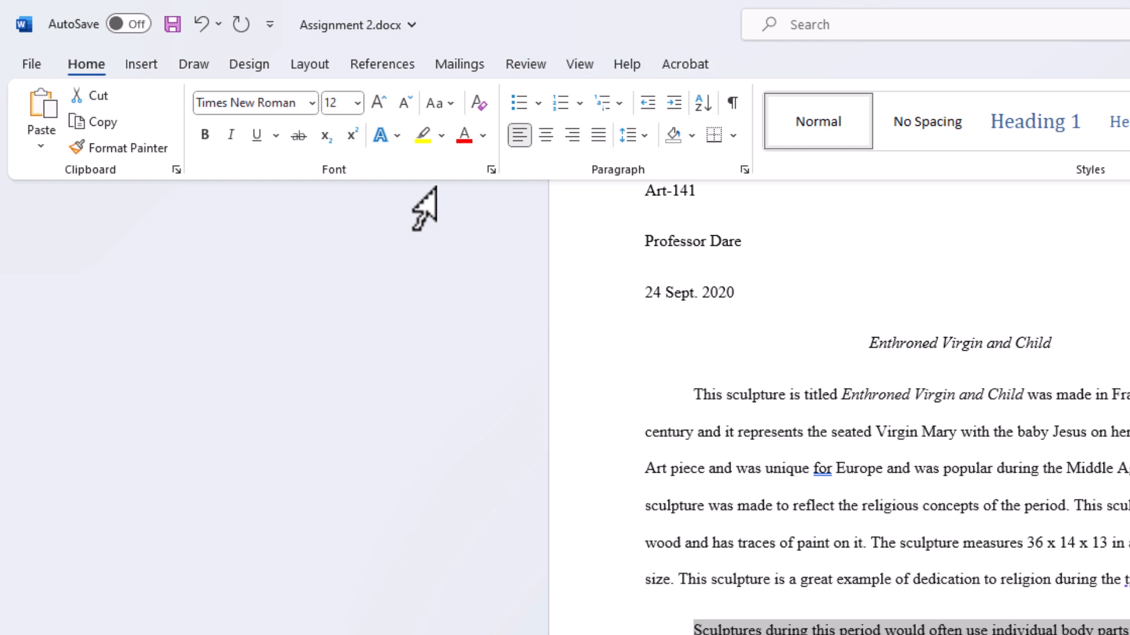
mouse_move(432, 221)
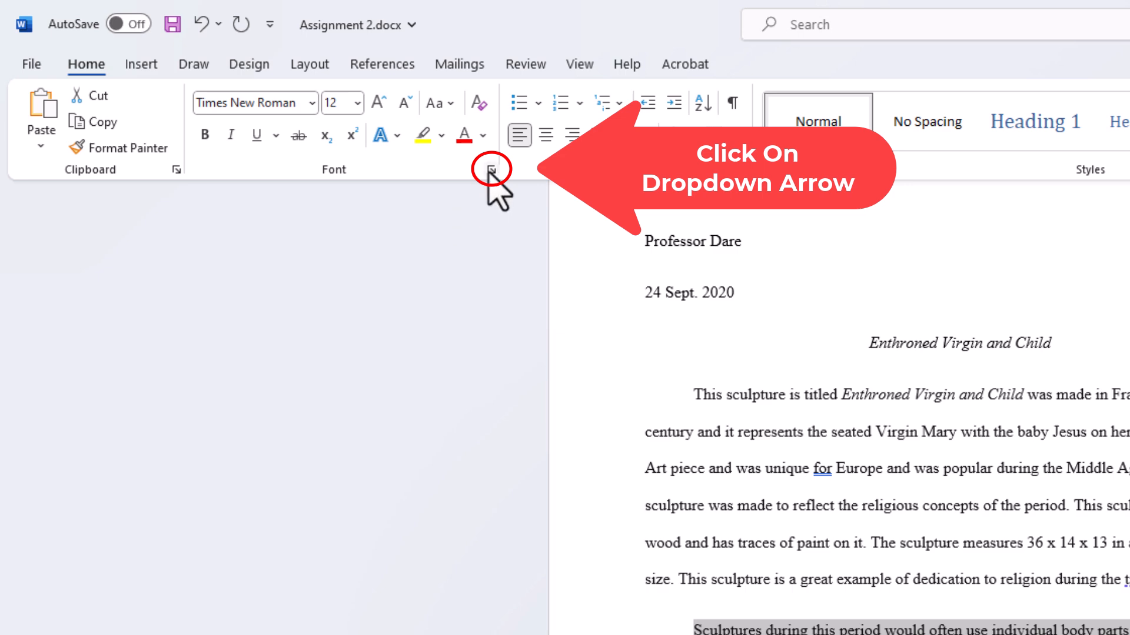
left_click(490, 168)
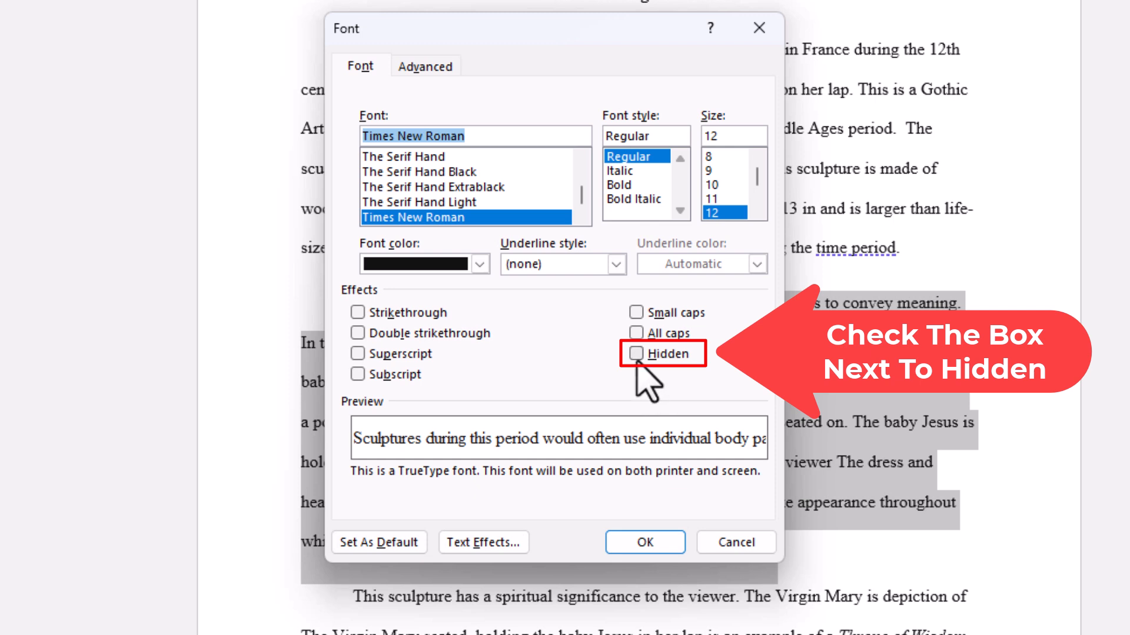
Apply the Hidden effect so the second paragraph disappears from the essay.
left_click(635, 354)
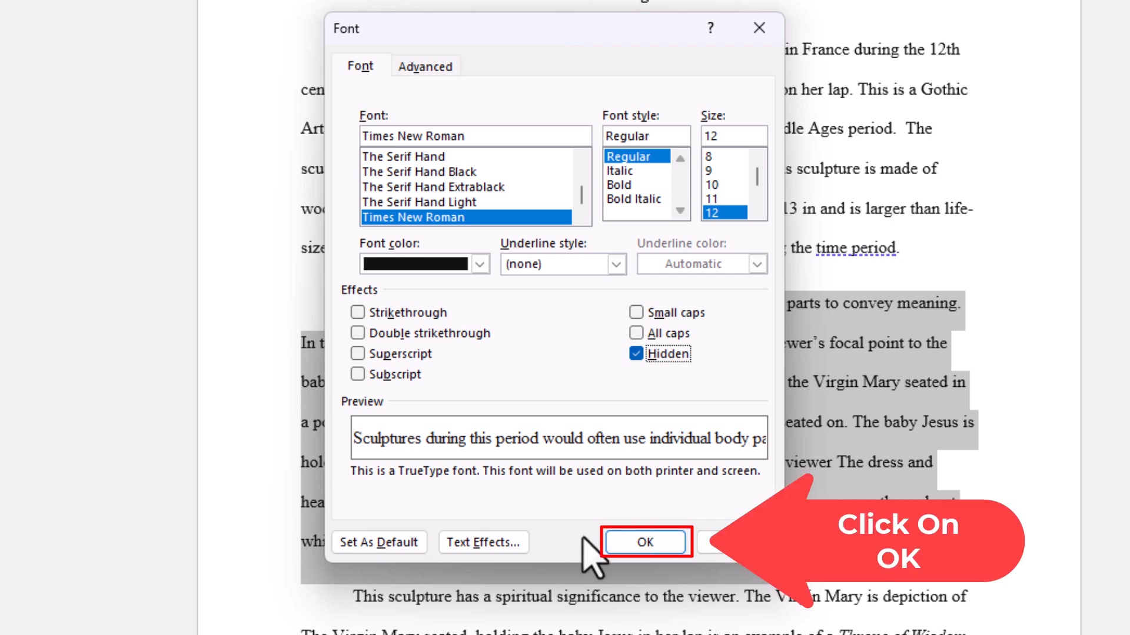
left_click(644, 542)
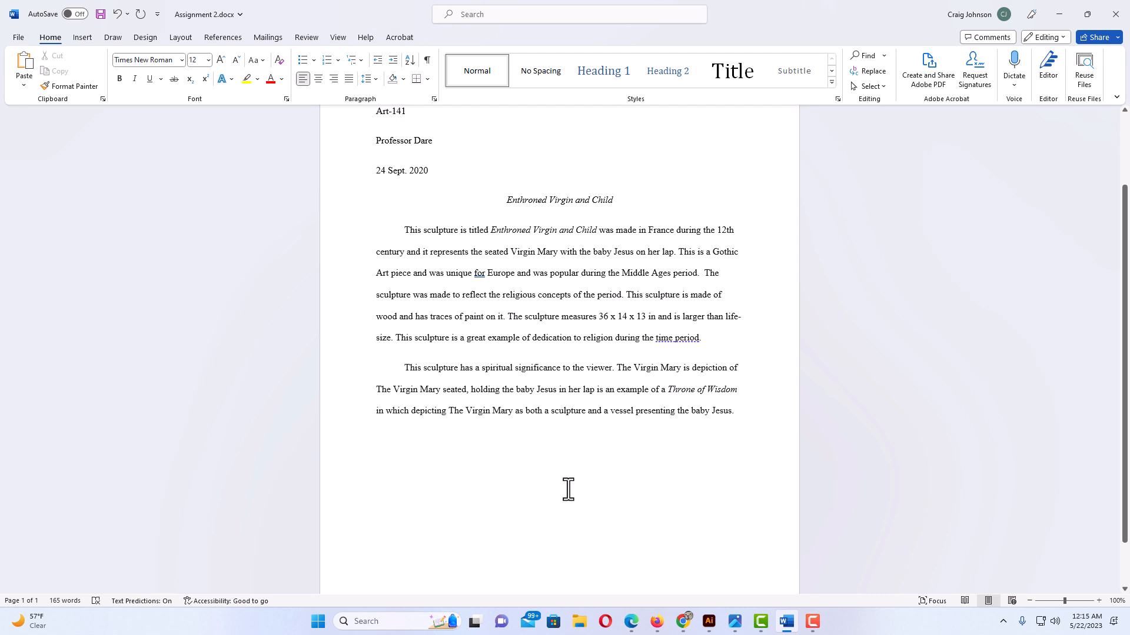
mouse_move(540, 448)
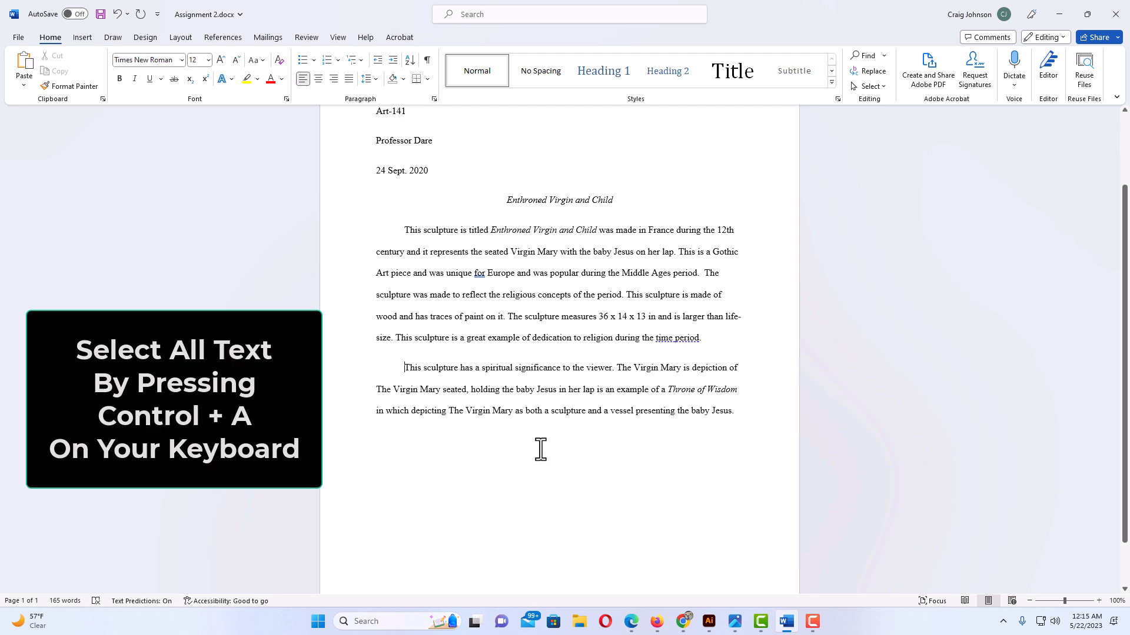
Select the entire document with Ctrl+A.
key("ctrl+a")
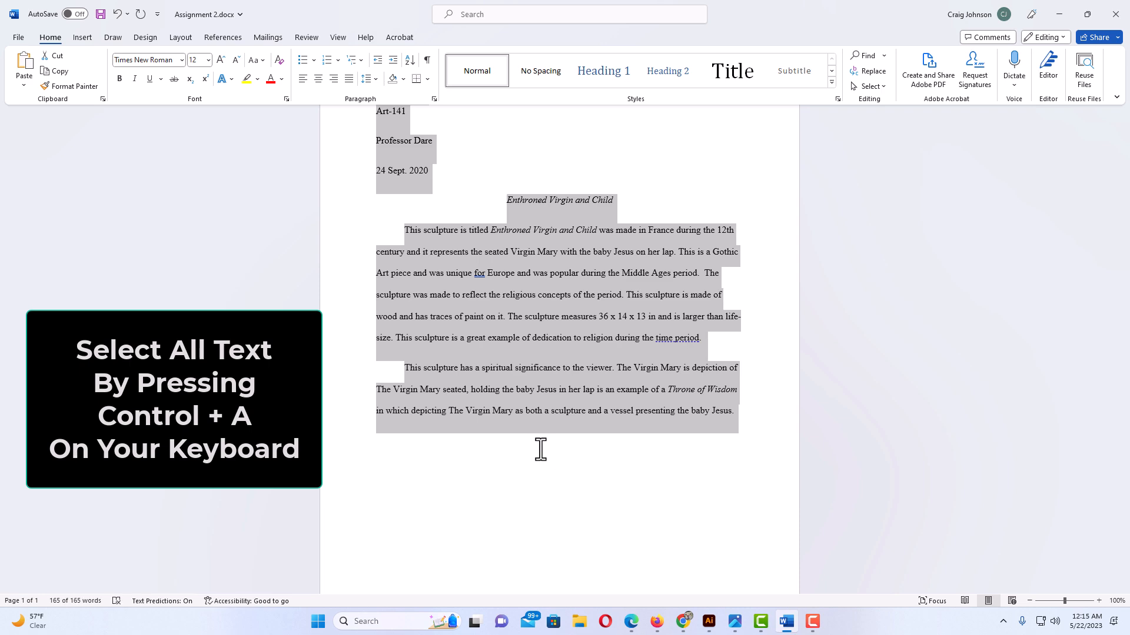
key("ctrl+a")
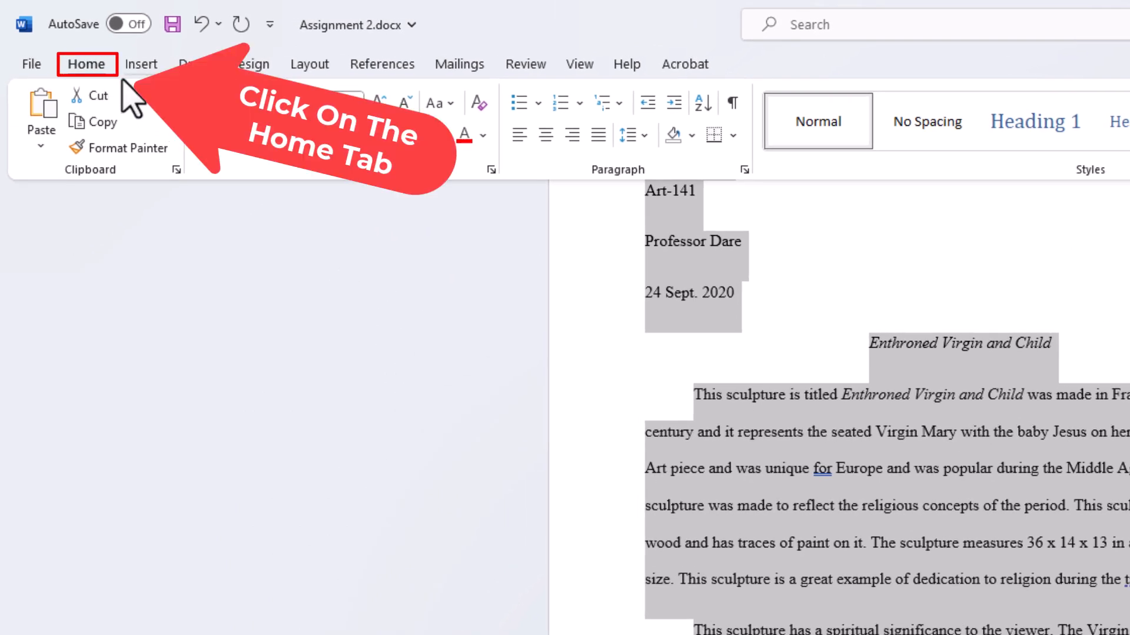
Bring up the Font dialog from the Home ribbon for the whole selected essay.
left_click(86, 64)
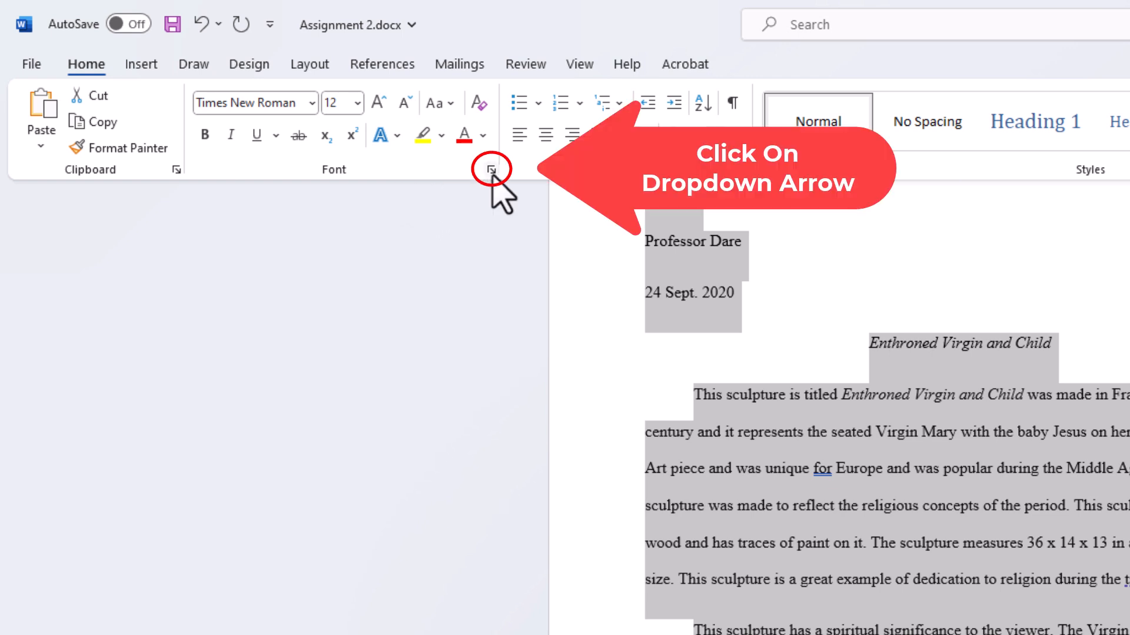
left_click(492, 168)
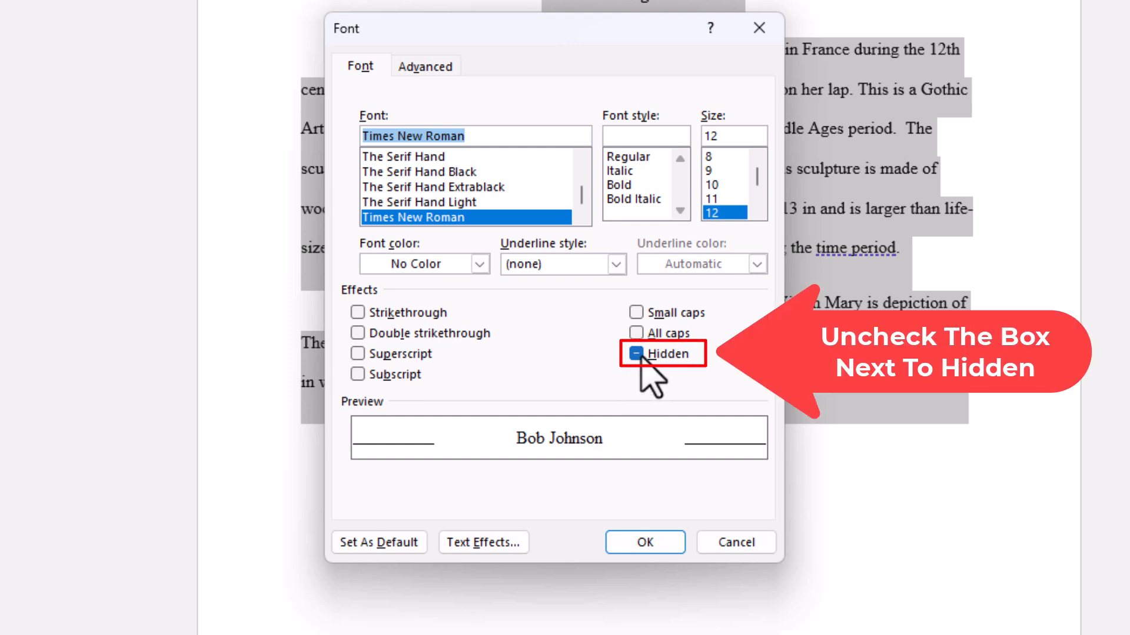
Clear the Hidden effect so the second paragraph, "Sculptures during this period," reappears.
left_click(635, 353)
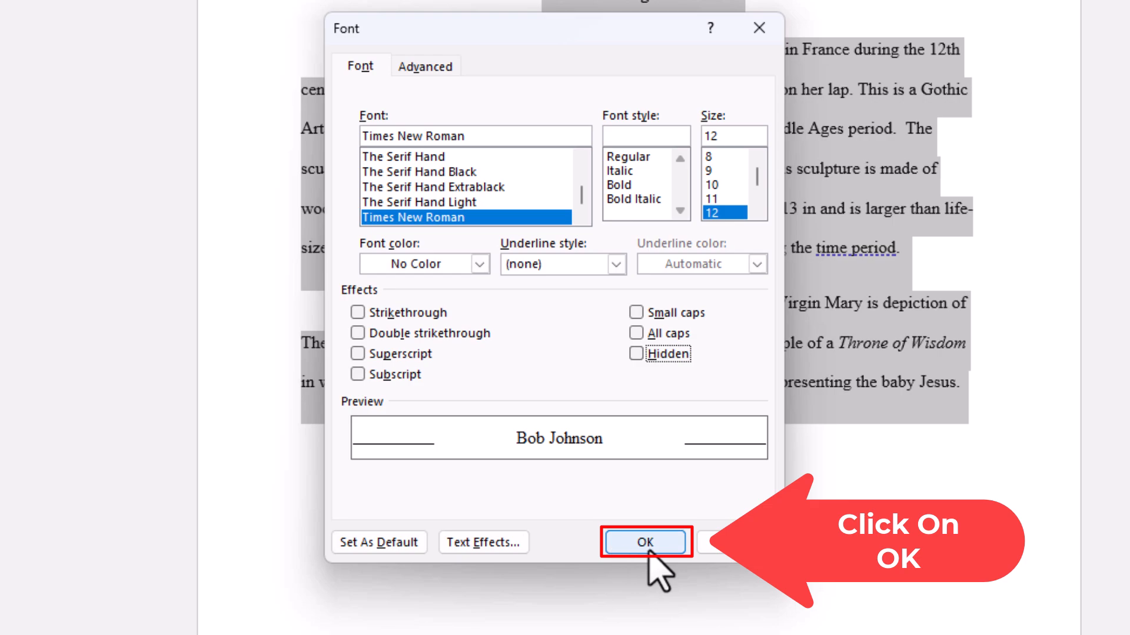
left_click(644, 541)
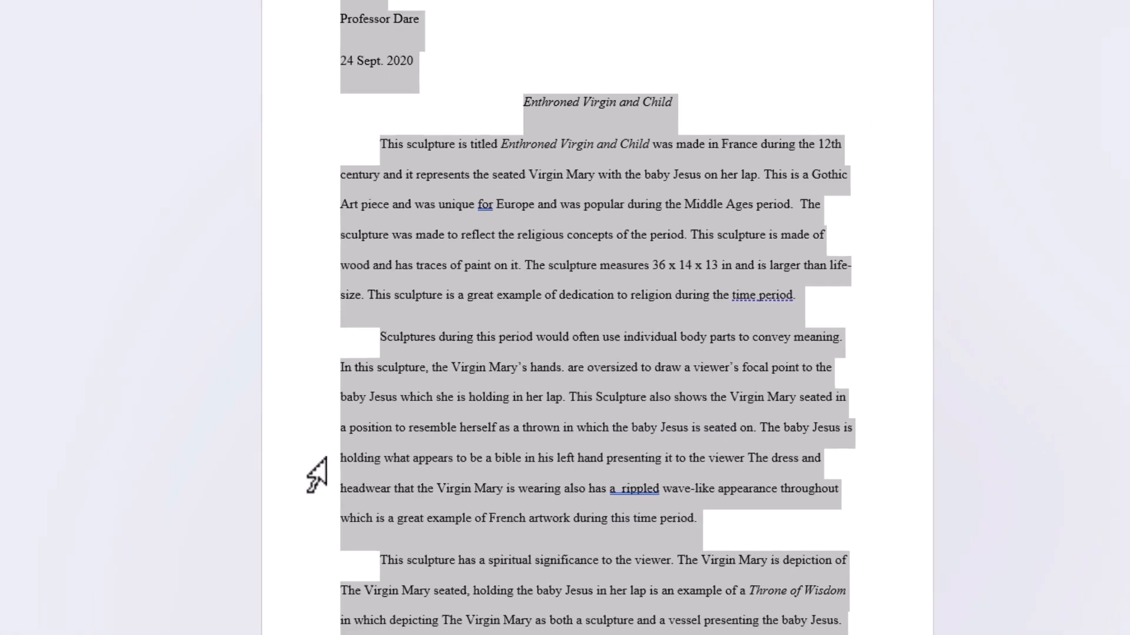